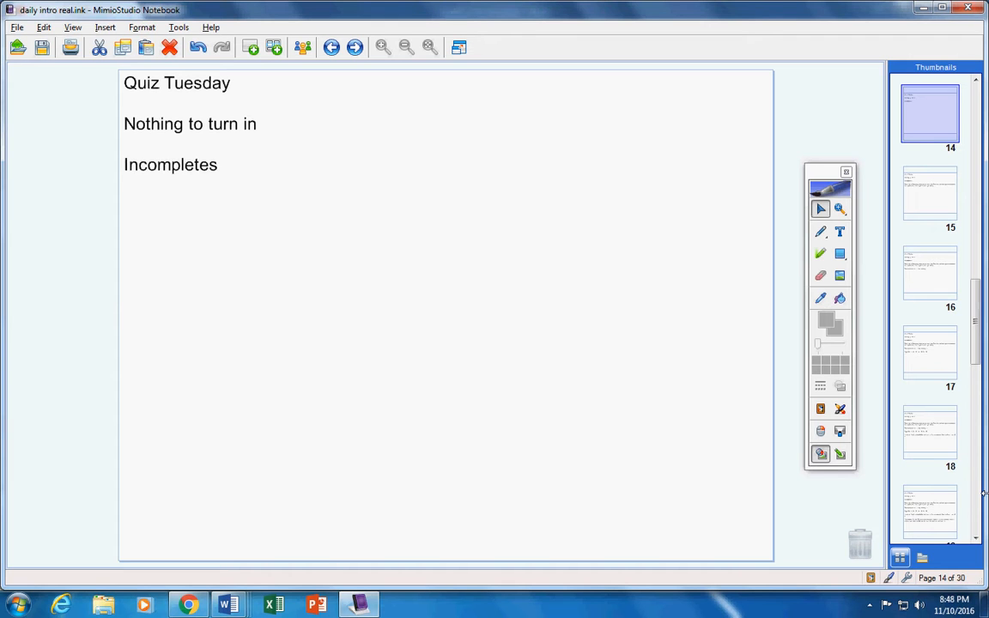
mouse_move(335, 576)
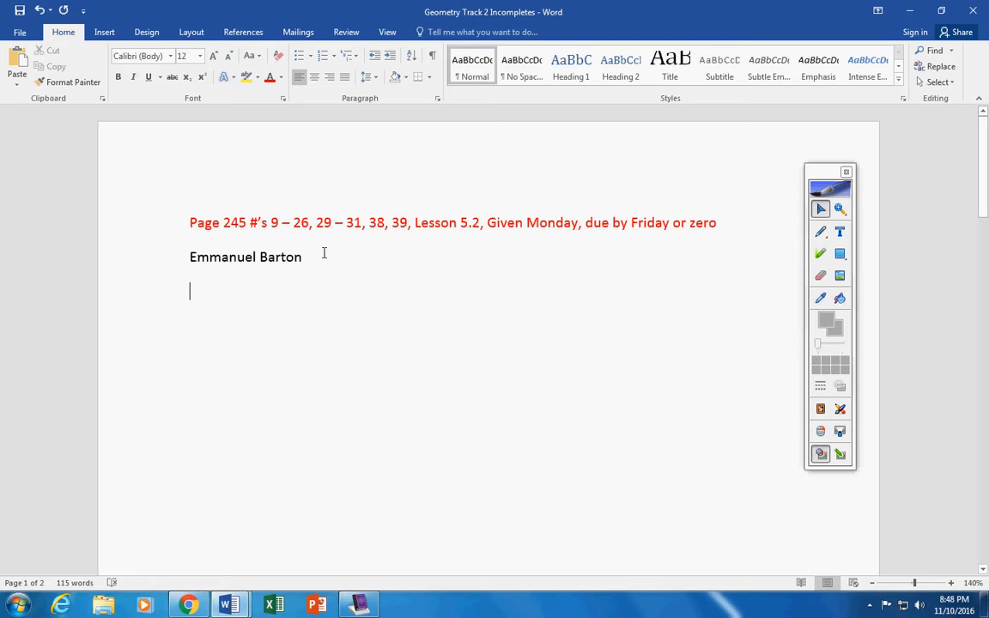
mouse_move(311, 307)
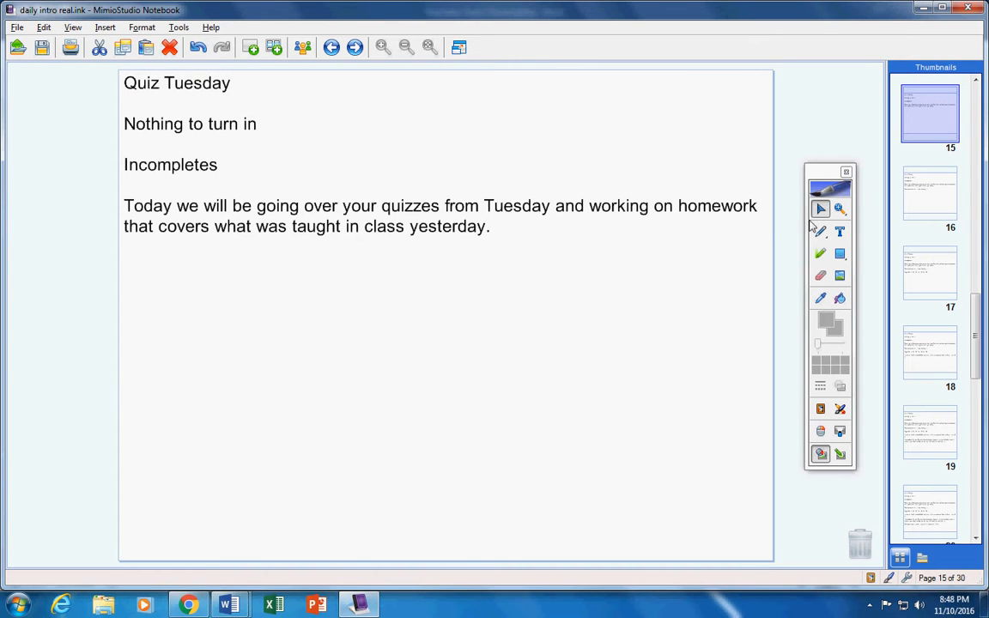
Select the red Pen tool and begin inking a line across the top of the page.
left_click(820, 231)
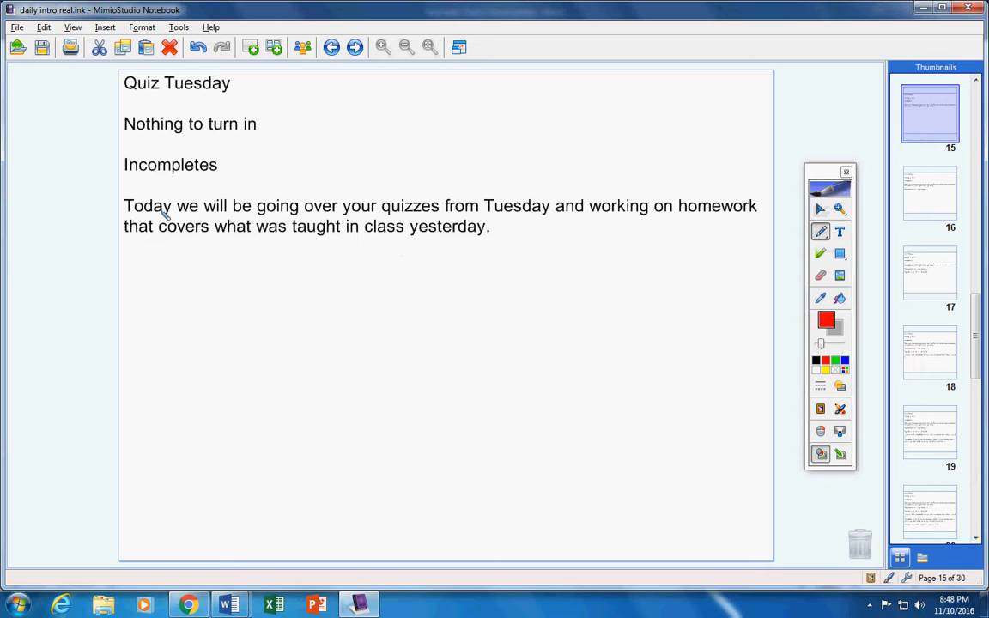
mouse_move(245, 202)
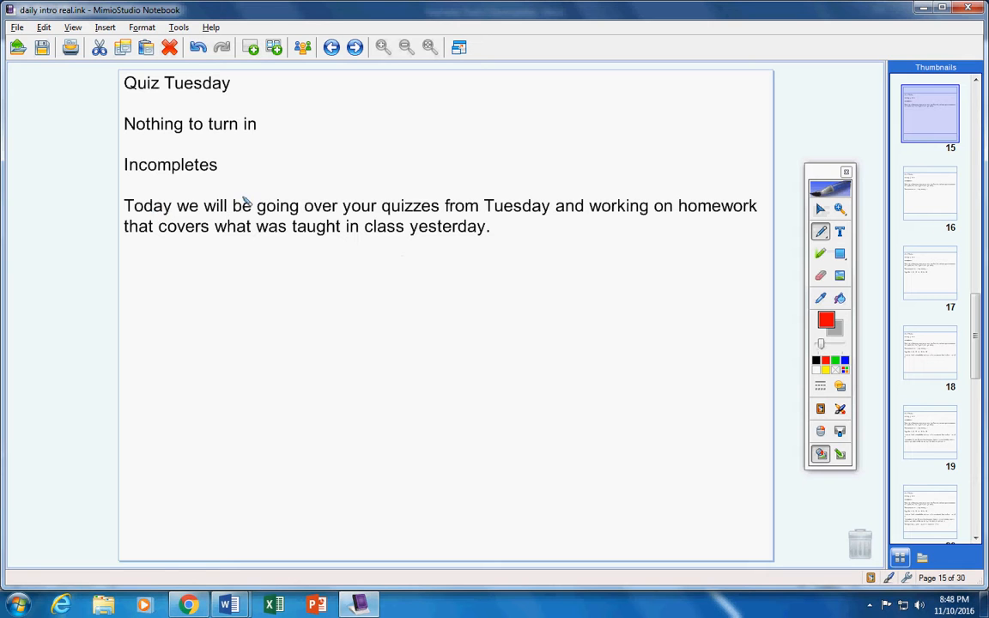
left_click(431, 48)
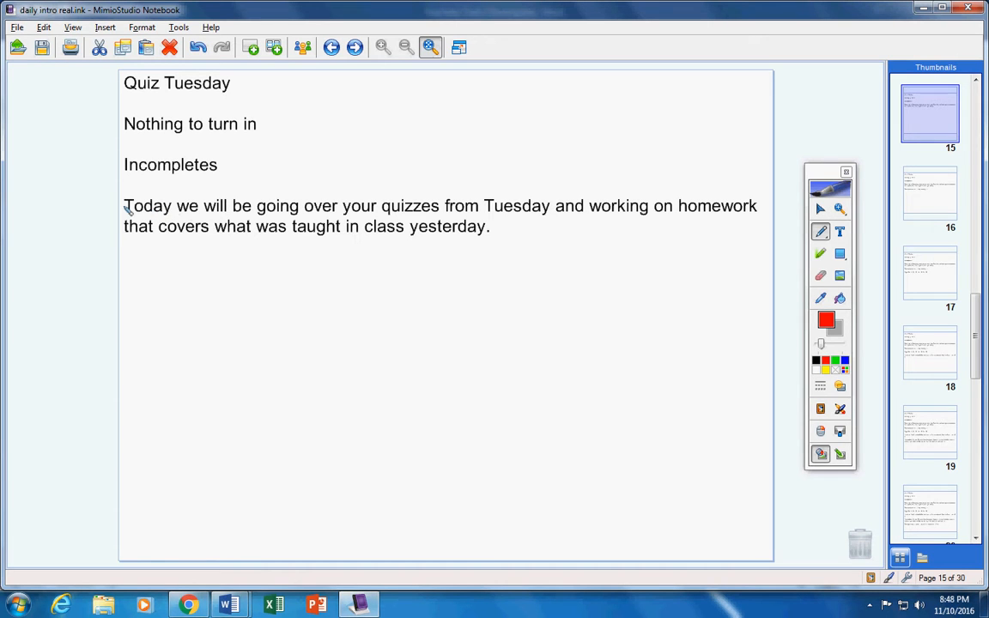
left_click_drag(124, 206, 545, 206)
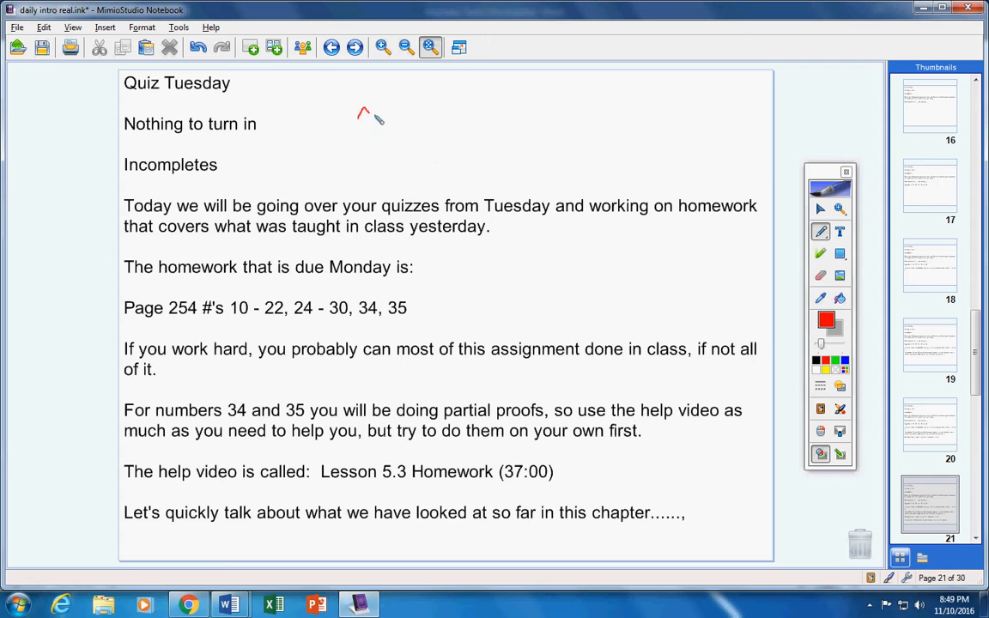
left_click_drag(361, 116, 382, 137)
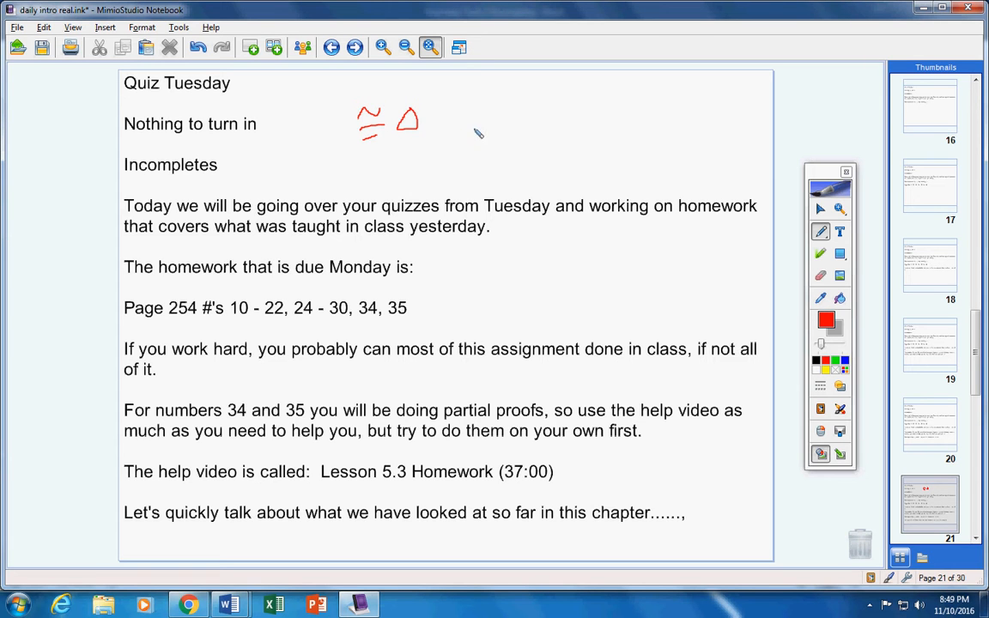
mouse_move(532, 146)
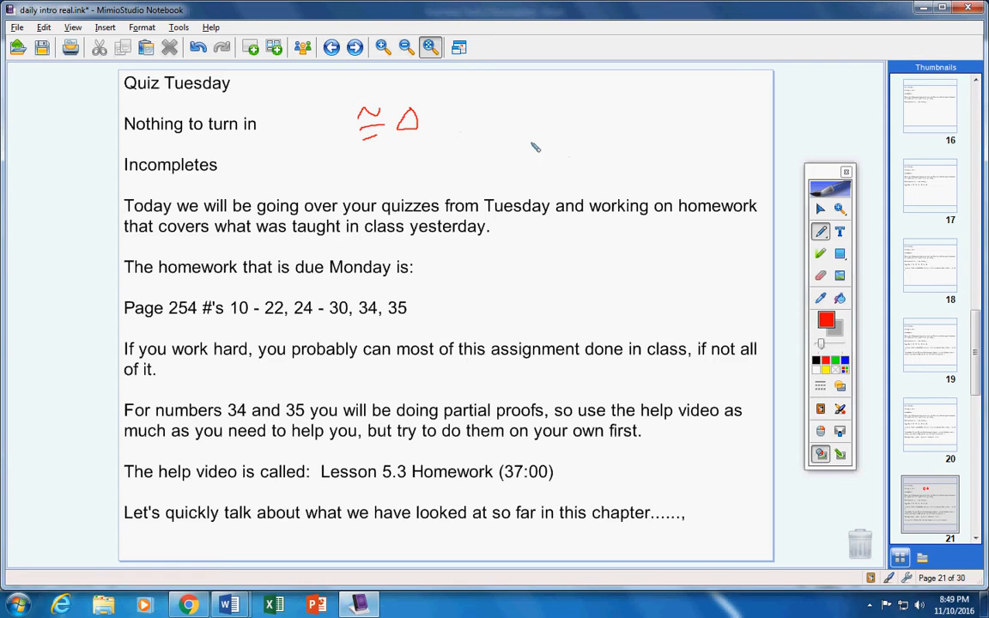
mouse_move(525, 114)
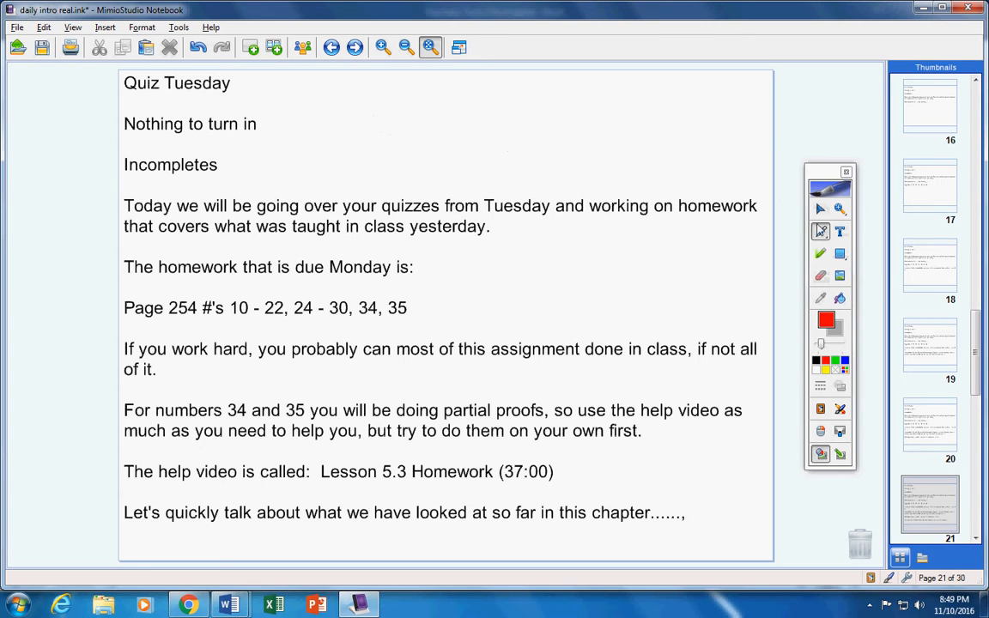
left_click_drag(375, 109, 342, 129)
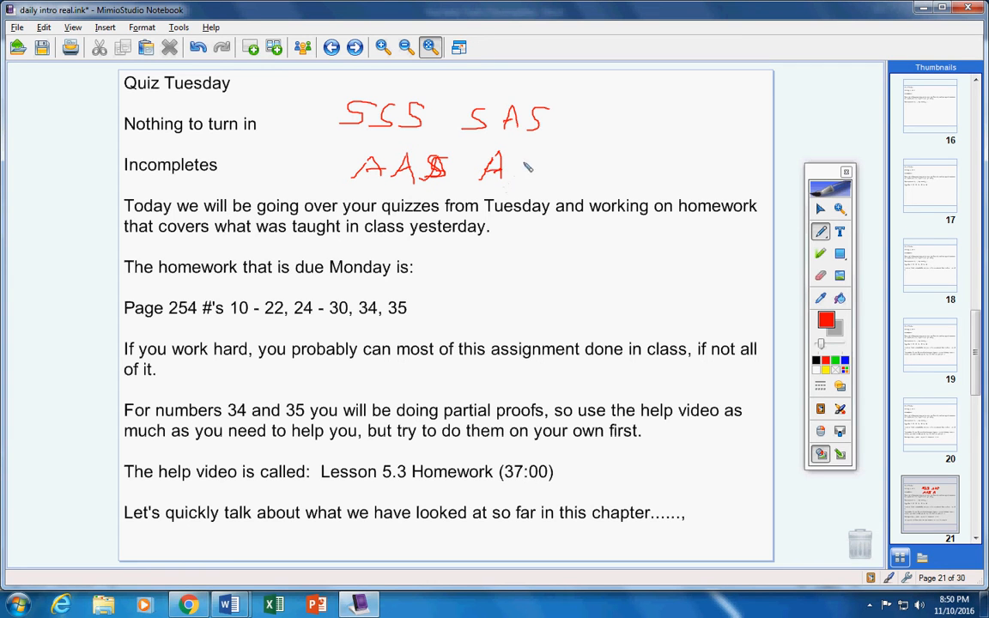
Finish writing ASA in red ink beside the Incompletes line on page 21.
left_click_drag(516, 167, 571, 167)
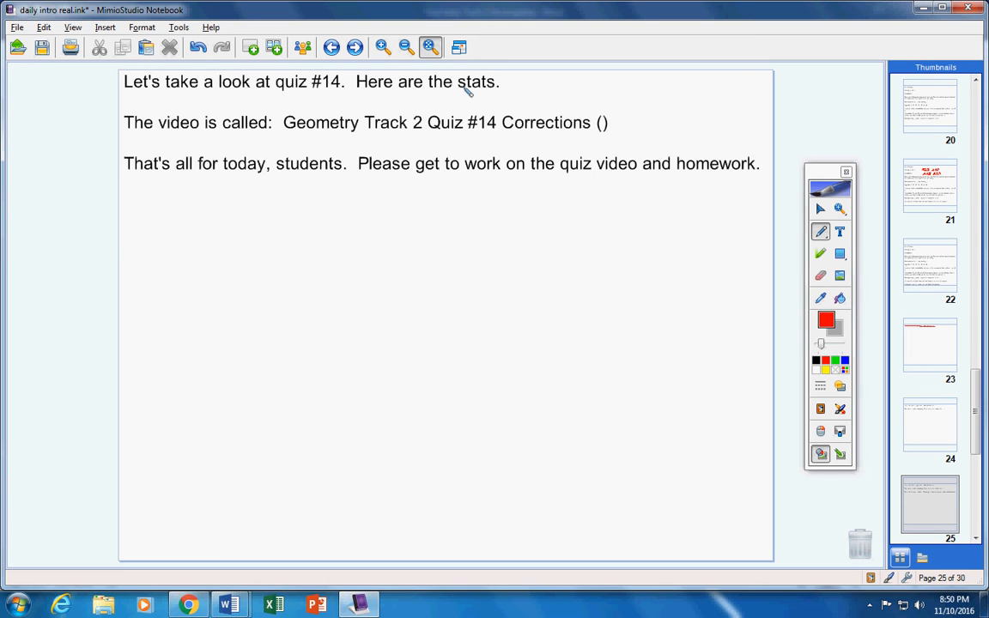
mouse_move(541, 168)
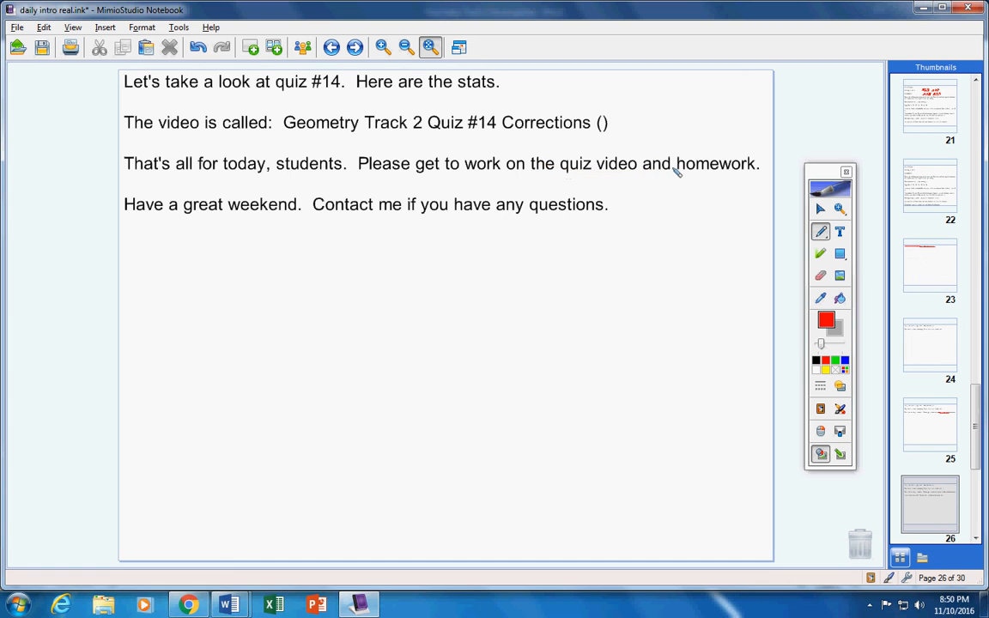
mouse_move(614, 159)
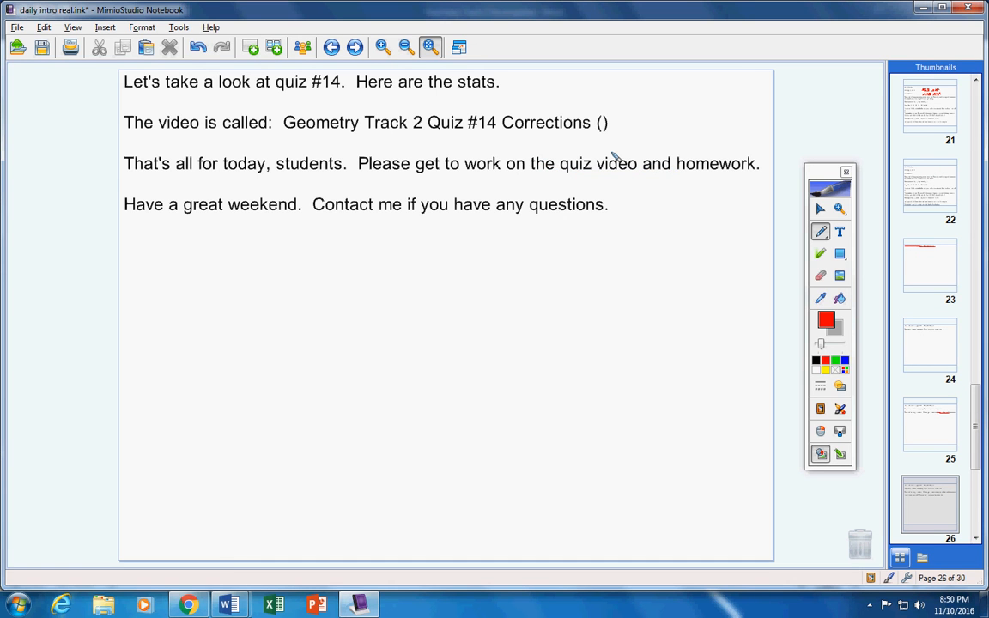